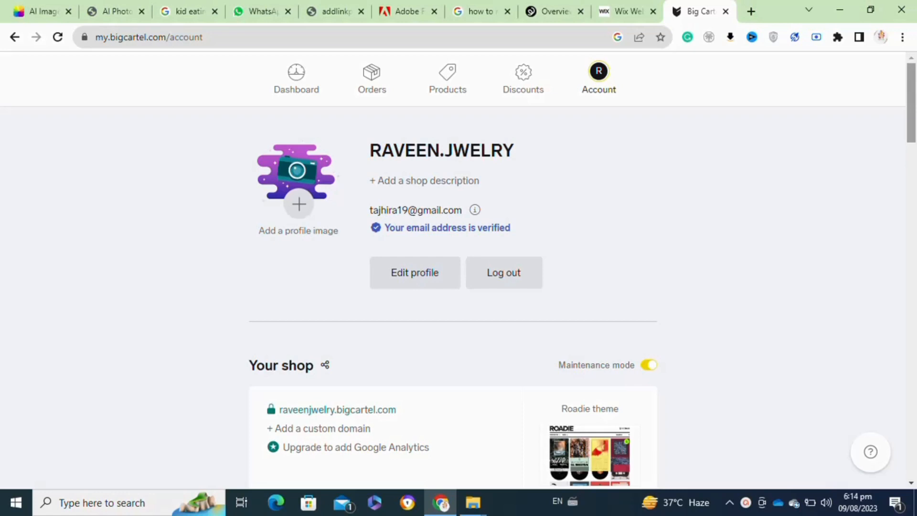
# - Scroll the Account page to Apps and open Browse apps & integrations
pyautogui.scroll(-3)
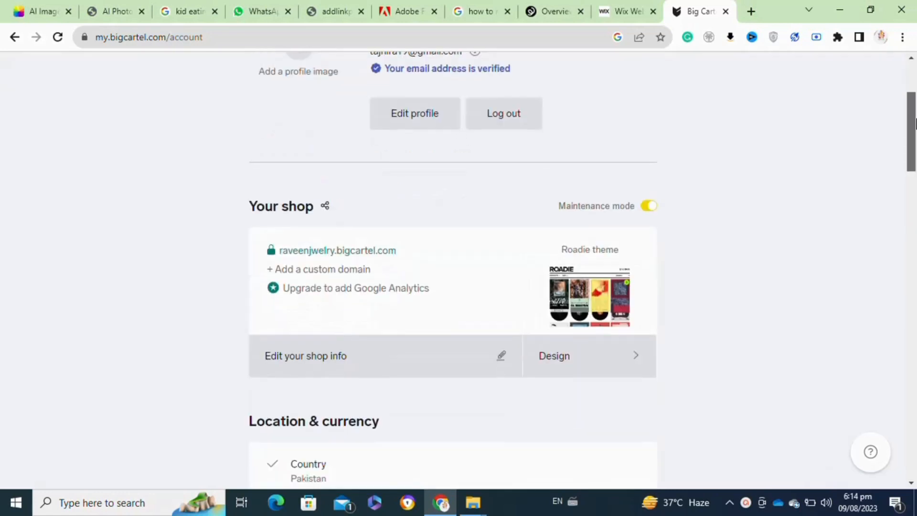
pyautogui.scroll(-3)
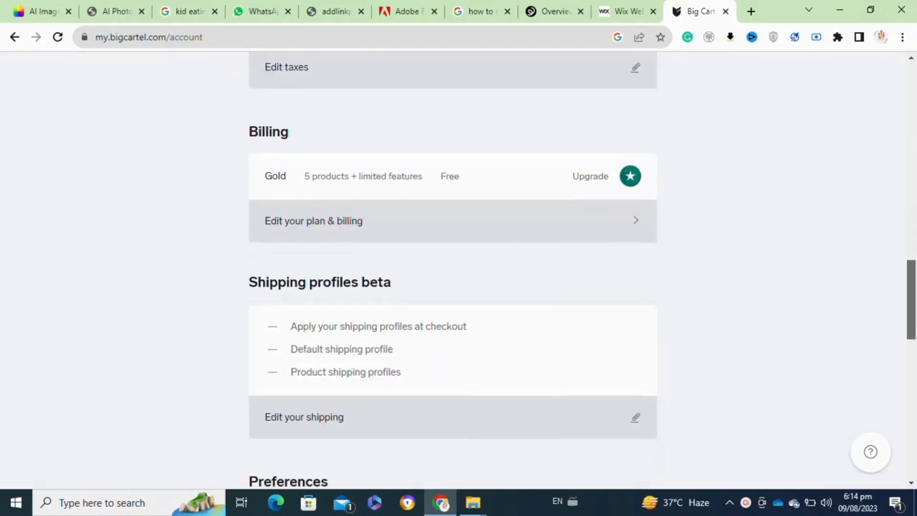
pyautogui.scroll(-3)
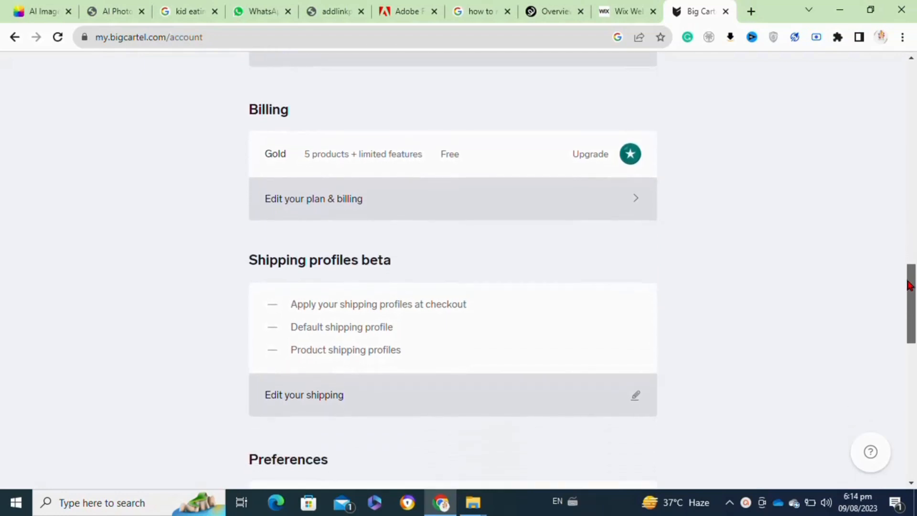
pyautogui.scroll(-3)
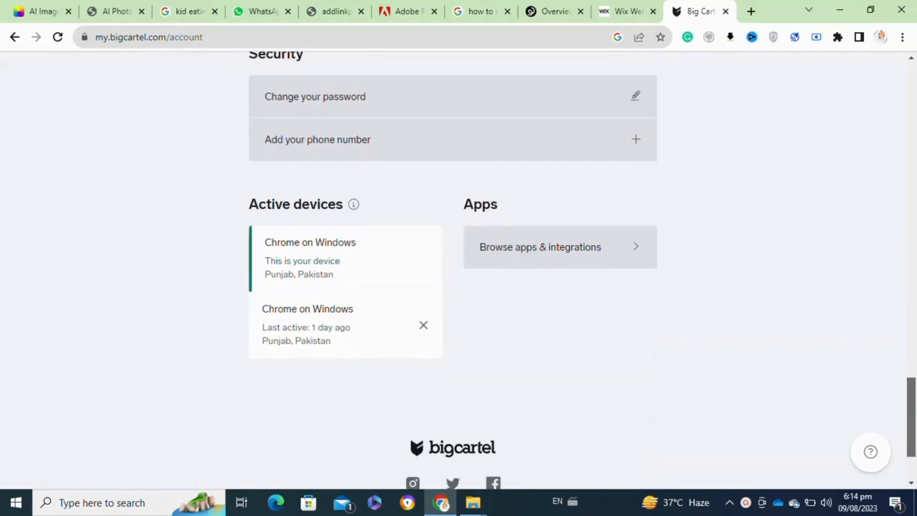
pyautogui.scroll(-3)
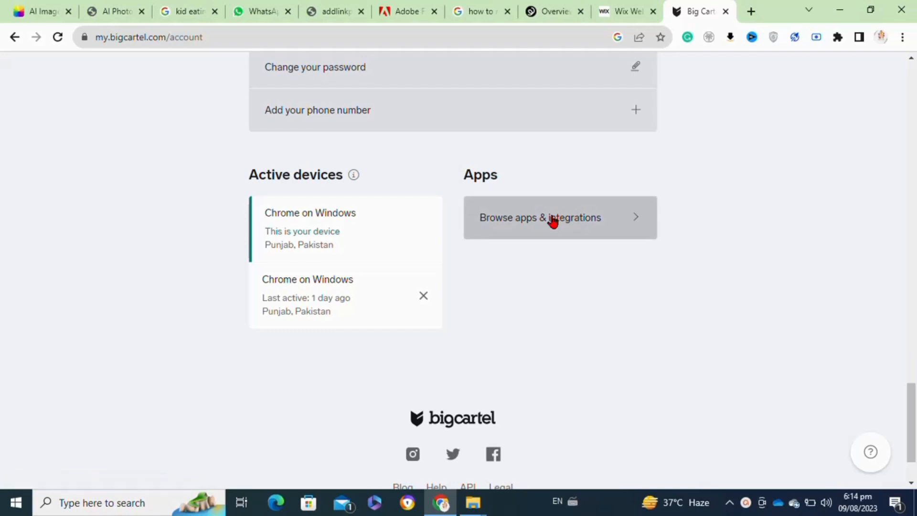
pyautogui.click(539, 217)
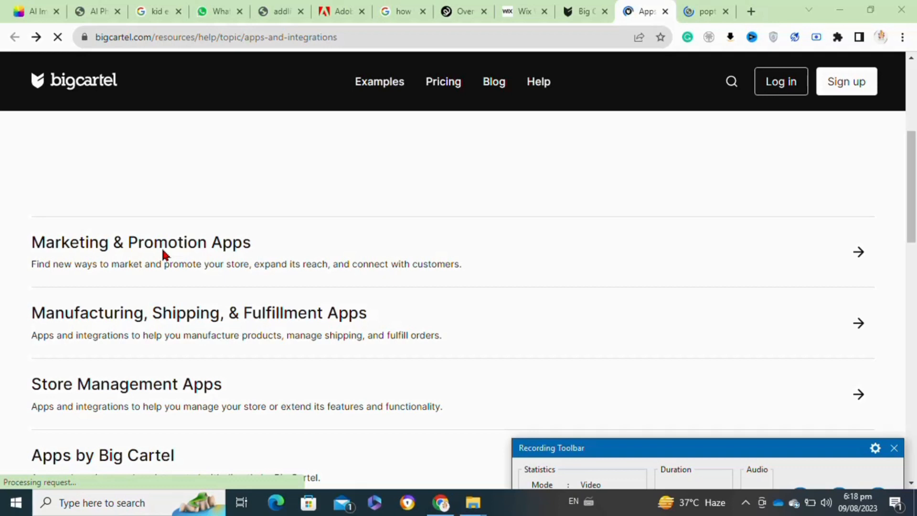
# - Open Marketing & Promotion Apps and scroll to the Poptin app tile
pyautogui.click(140, 242)
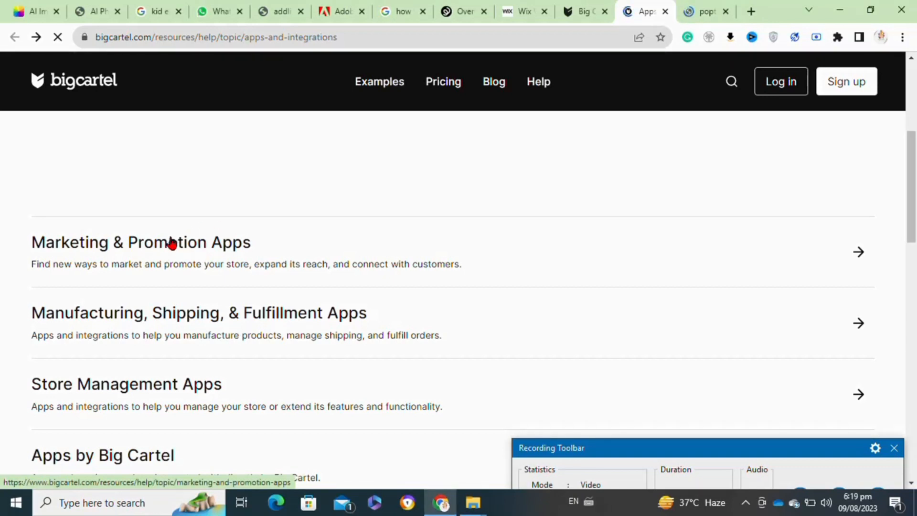
pyautogui.click(141, 242)
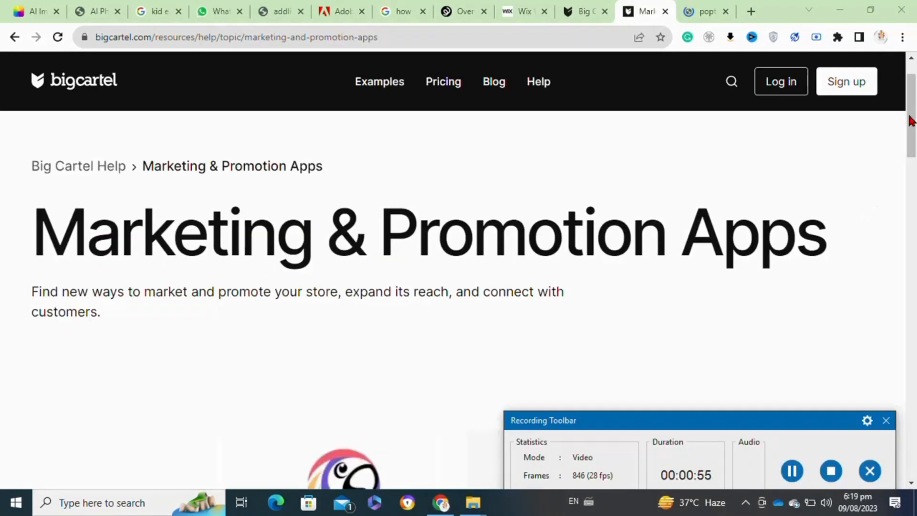
pyautogui.scroll(-3)
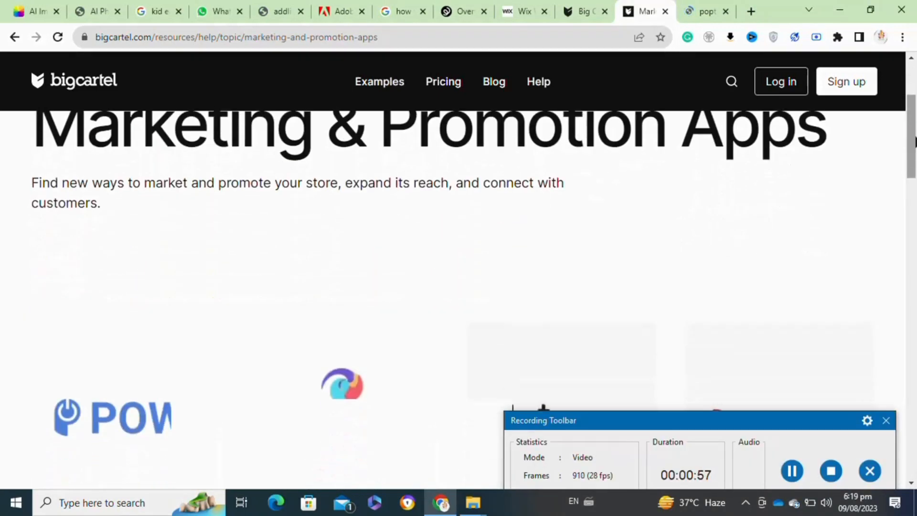
pyautogui.scroll(-3)
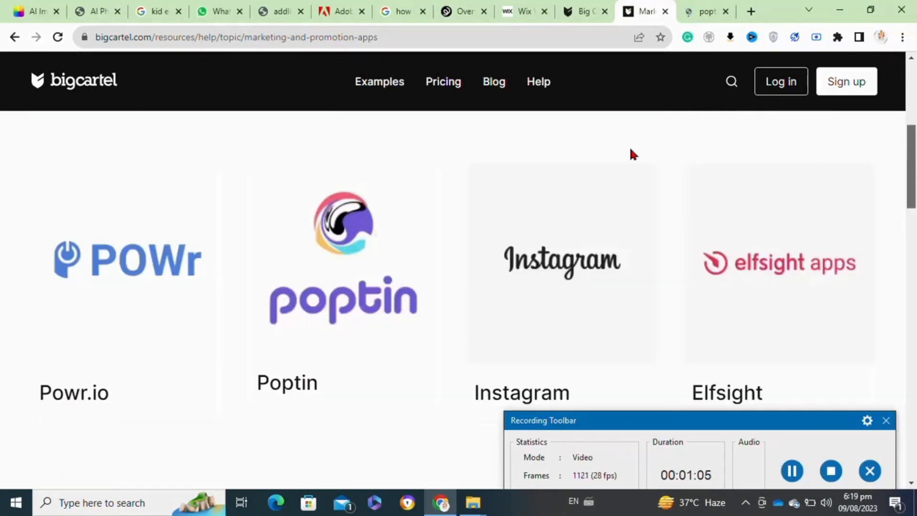
pyautogui.moveTo(293, 327)
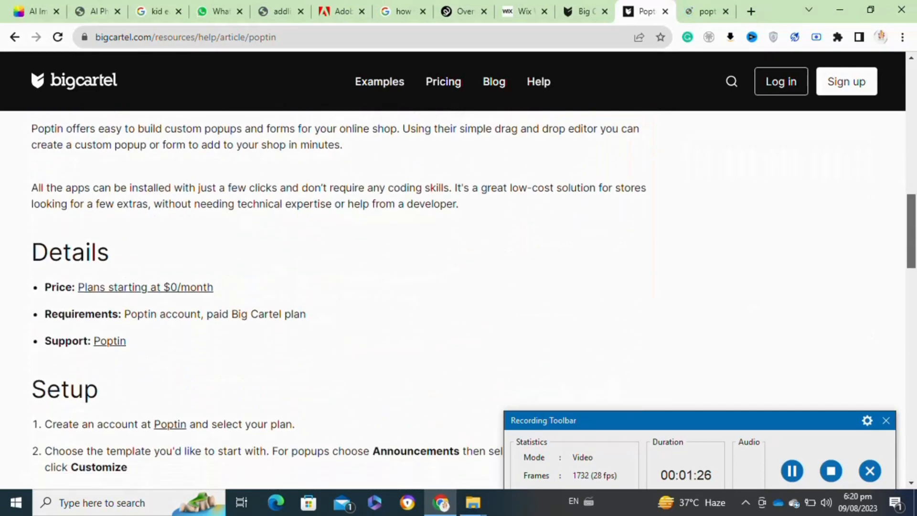
# - Review Poptin's setup article and allow Poptin access to the Big Cartel shop
pyautogui.scroll(-3)
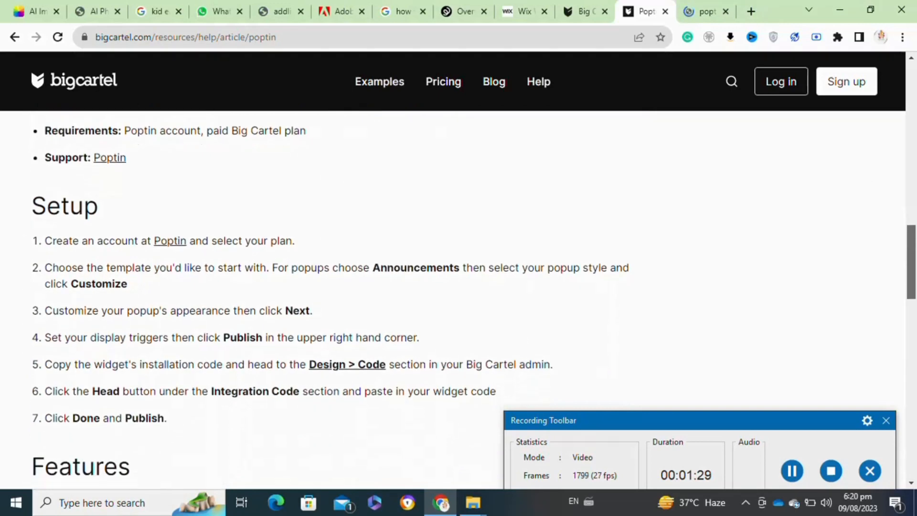
pyautogui.scroll(-3)
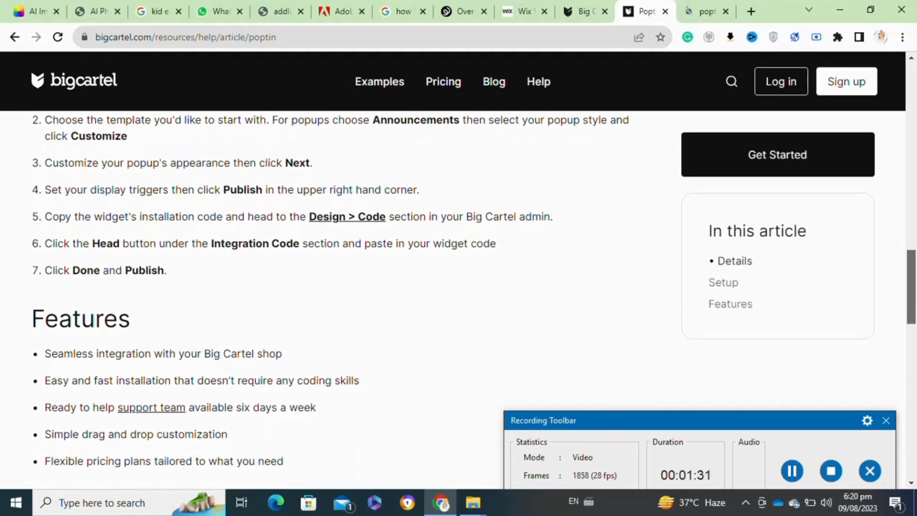
pyautogui.scroll(-3)
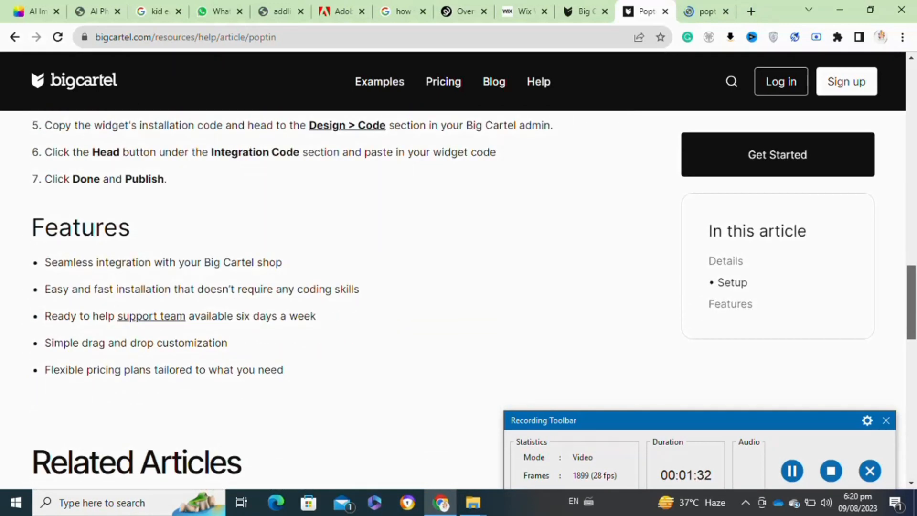
pyautogui.scroll(3)
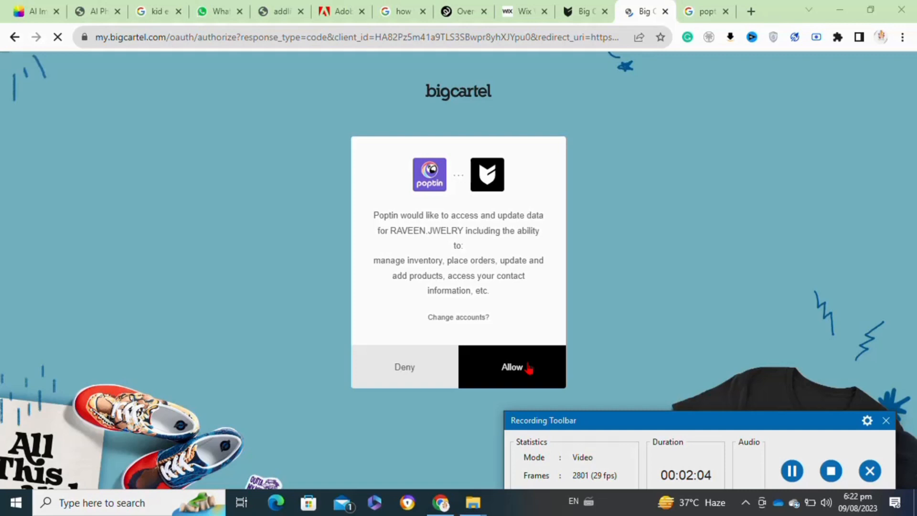
pyautogui.click(512, 367)
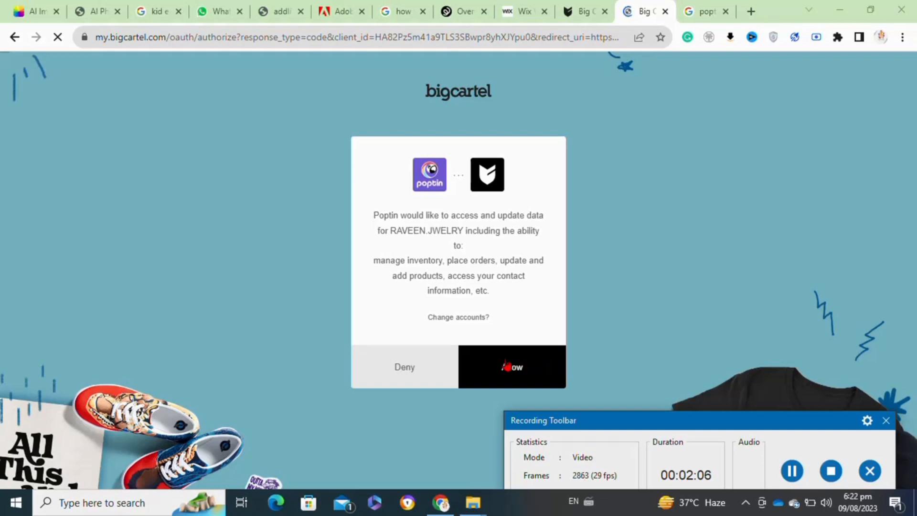
pyautogui.click(511, 367)
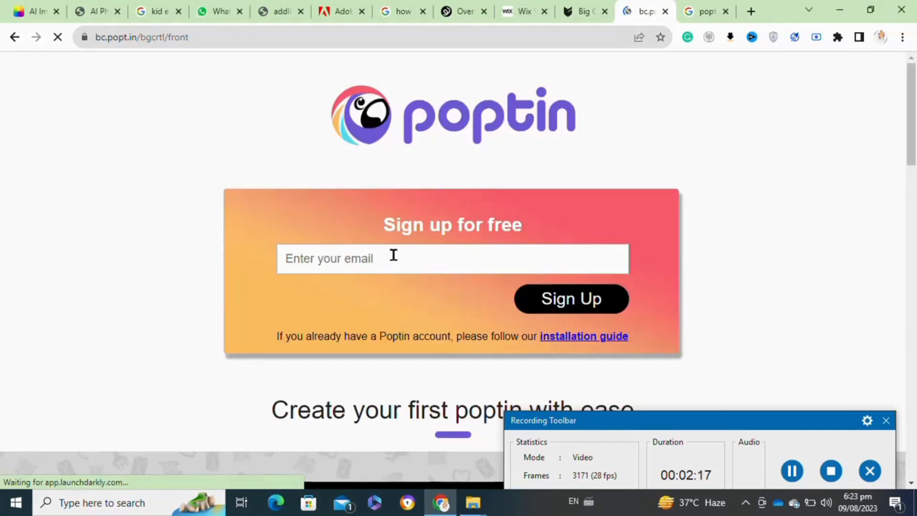
# - Sign up for Poptin with an email and reach the plan comparison page
pyautogui.click(451, 259)
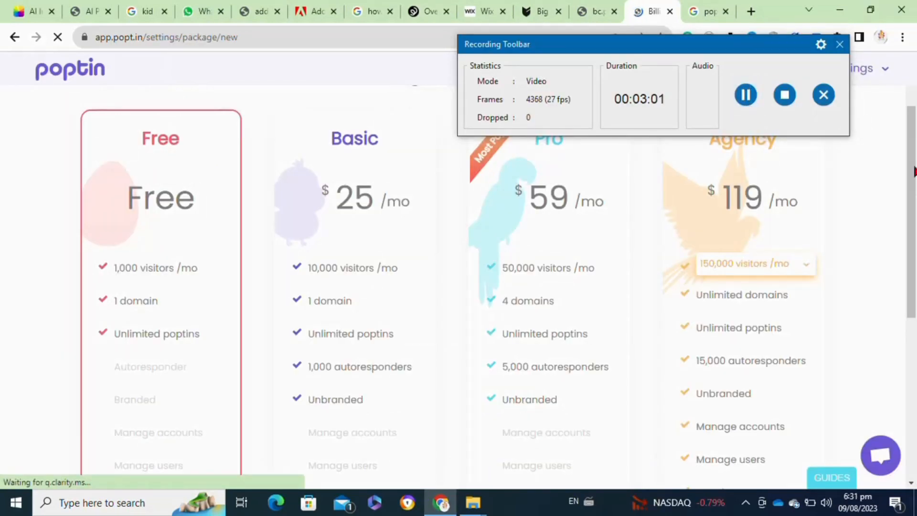
pyautogui.scroll(-3)
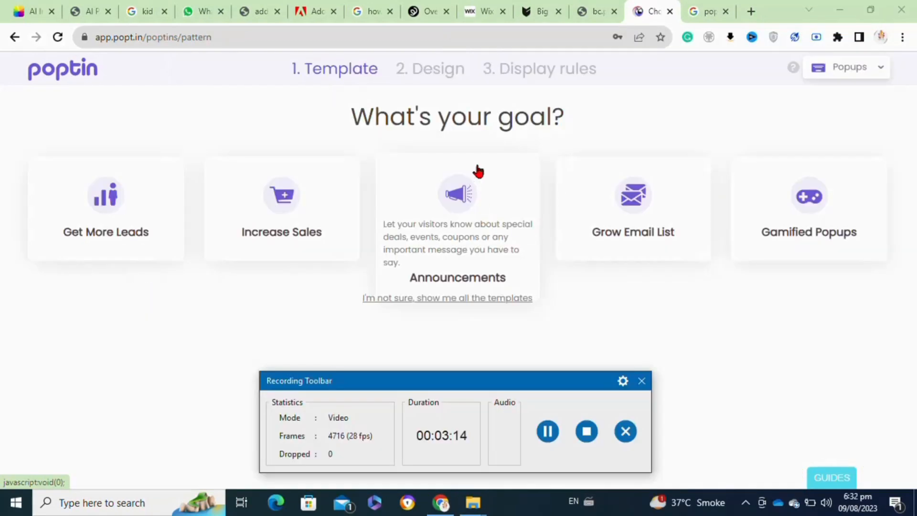
pyautogui.moveTo(521, 228)
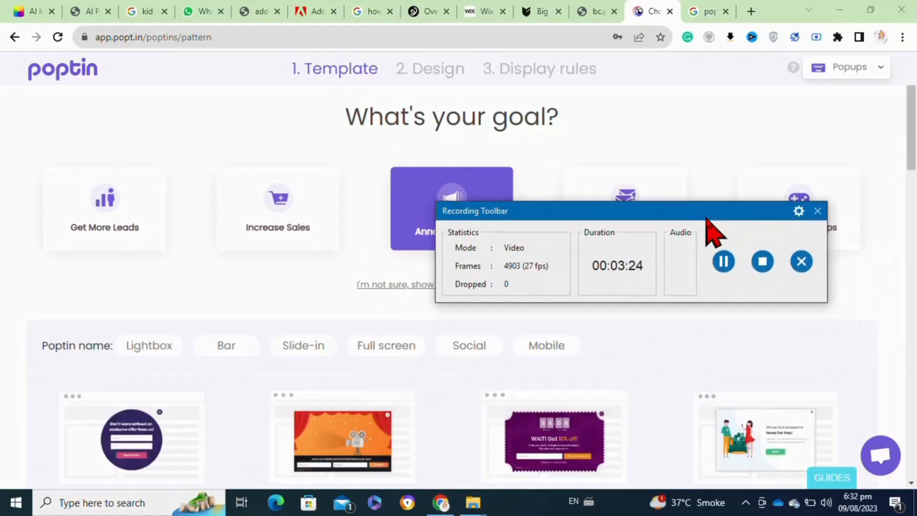
# - Pick the Announcements goal and customize the pink popup template
pyautogui.scroll(-3)
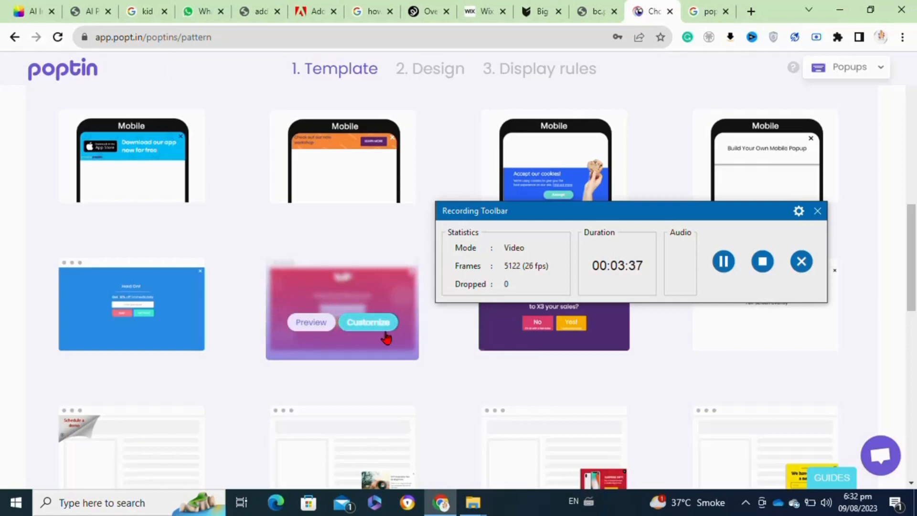
pyautogui.click(367, 323)
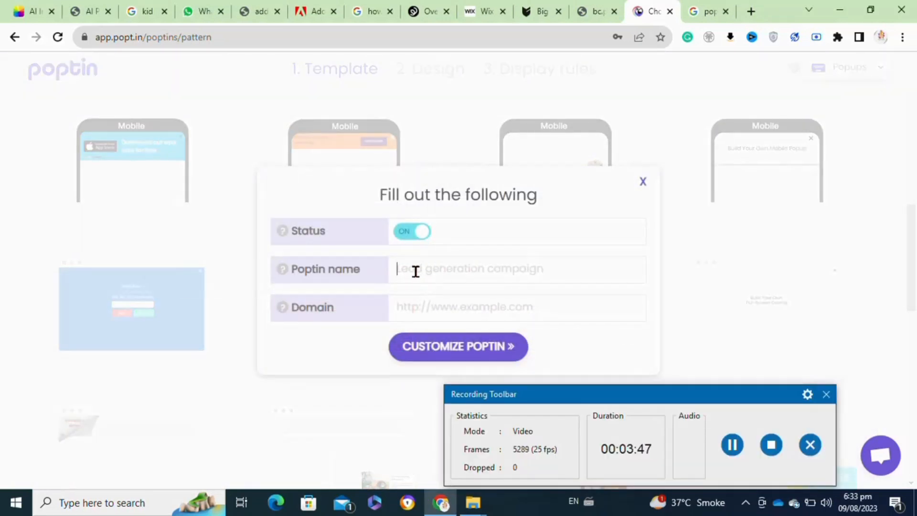
# - Name the popup 'lead generation campgain', set domain blogspot.com, and submit
pyautogui.write('lead generatio campgain')
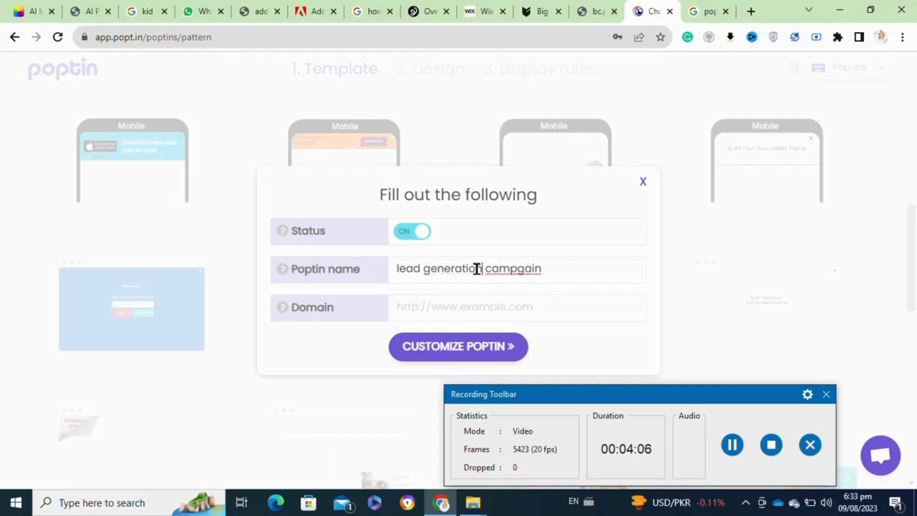
pyautogui.click(459, 306)
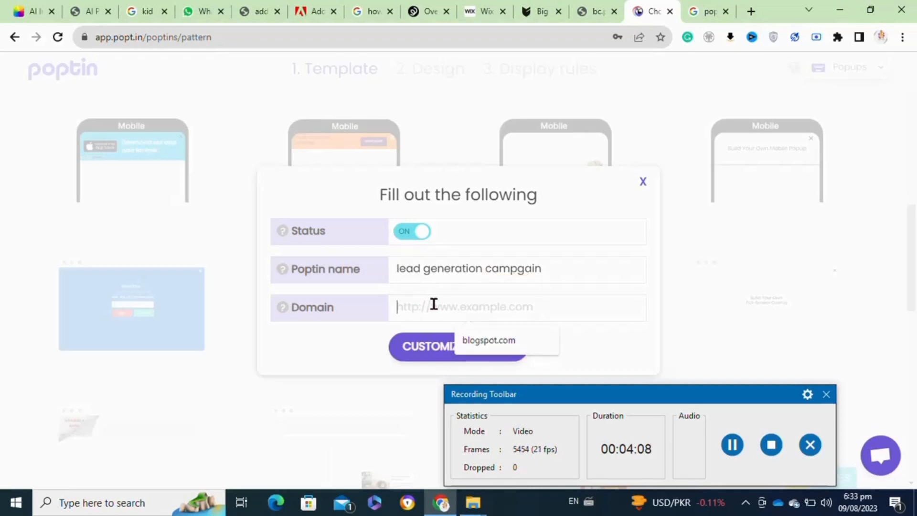
pyautogui.click(488, 339)
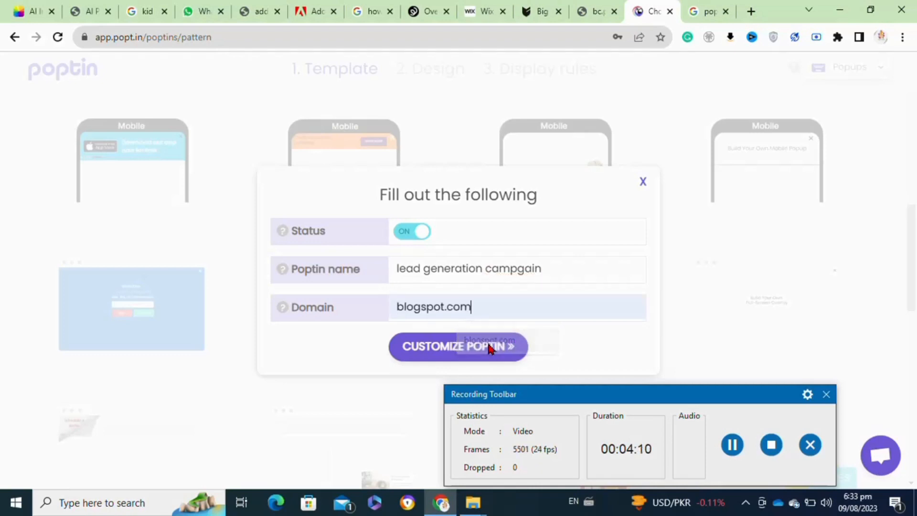
pyautogui.click(458, 346)
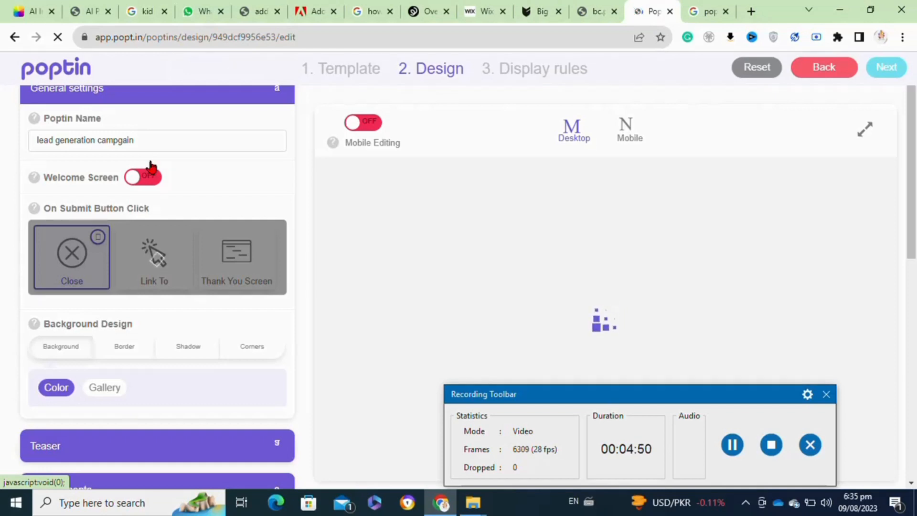
# - Scroll the design editor's settings panel to view timer, icon and coupon elements
pyautogui.scroll(-3)
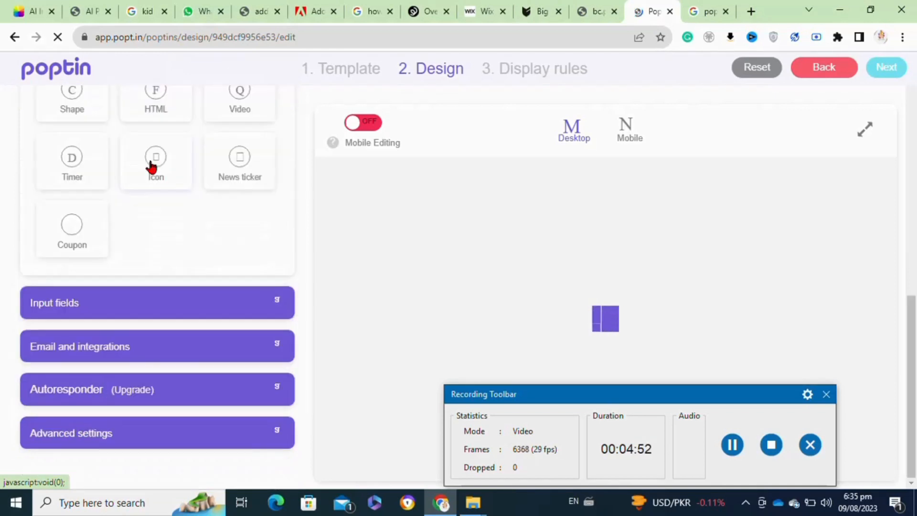